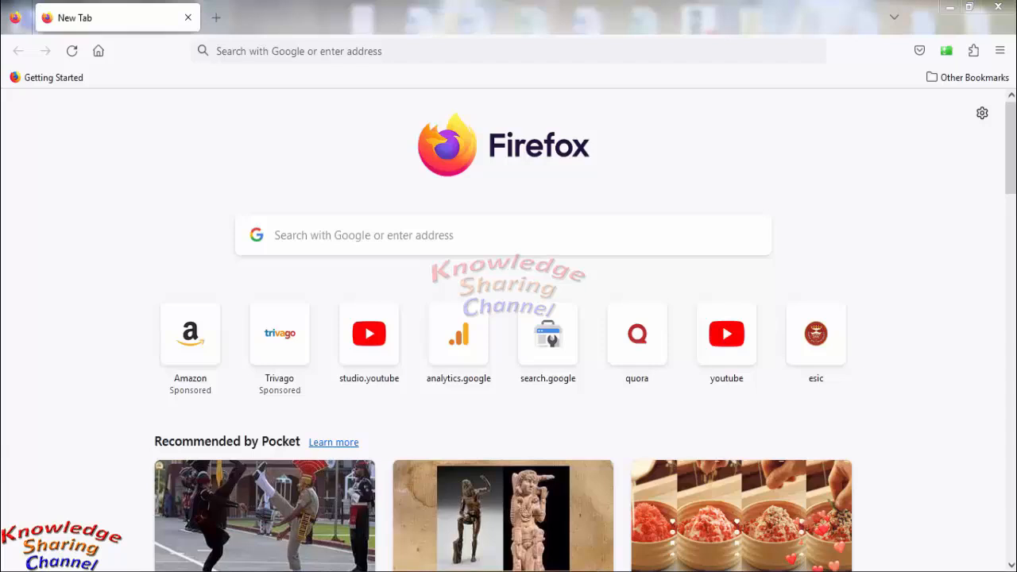
mouse_move(912, 290)
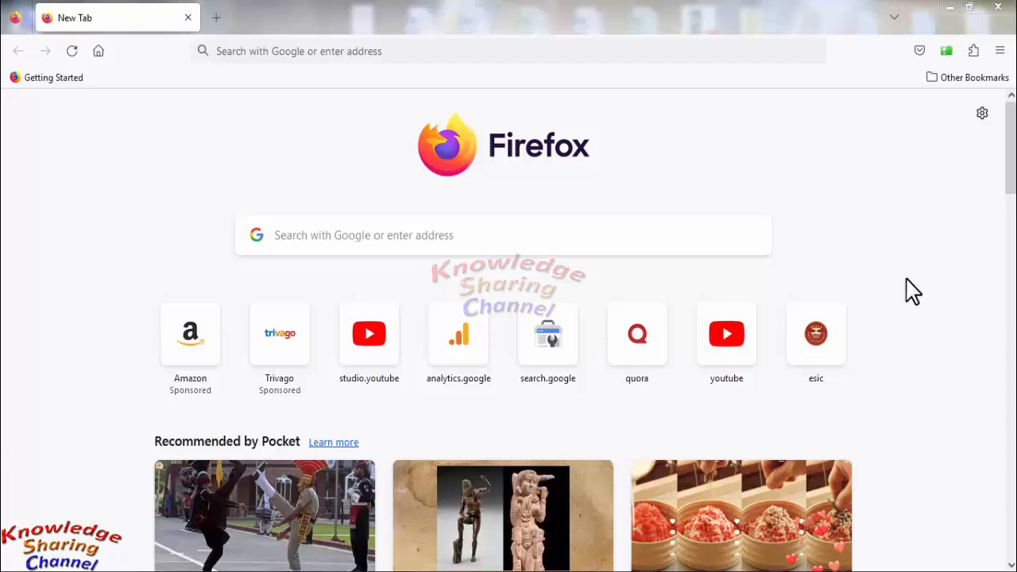
mouse_move(899, 256)
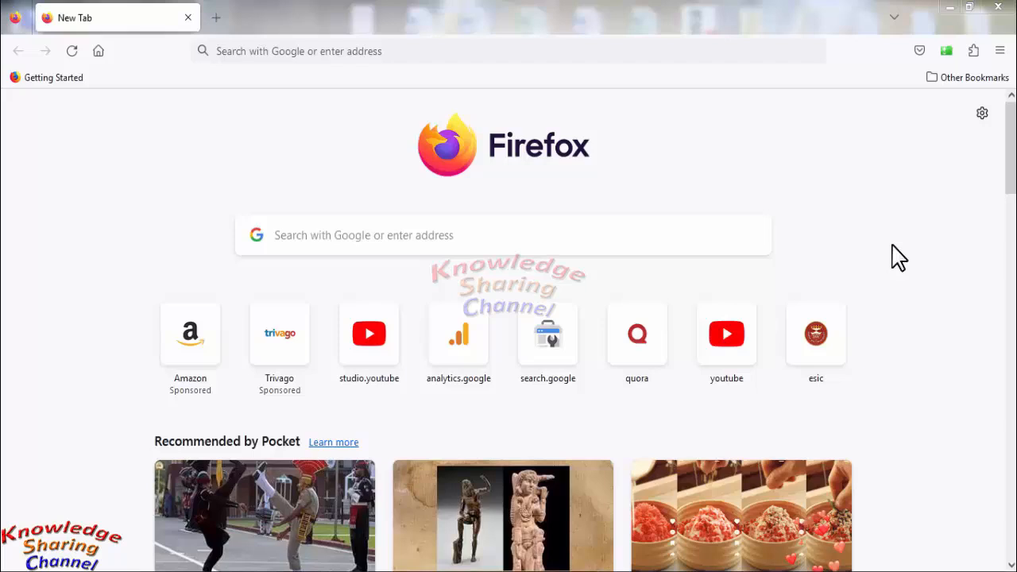
mouse_move(269, 51)
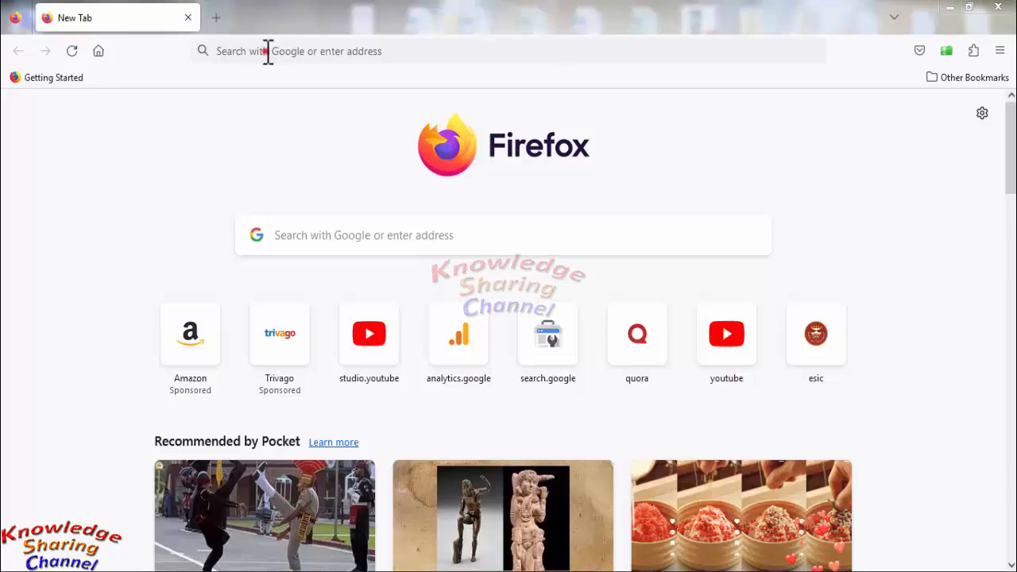
Step: Load gmail.com in the address bar to show the Gmail inbox
text(gmail.google.com/mail/u/0/#inbox)
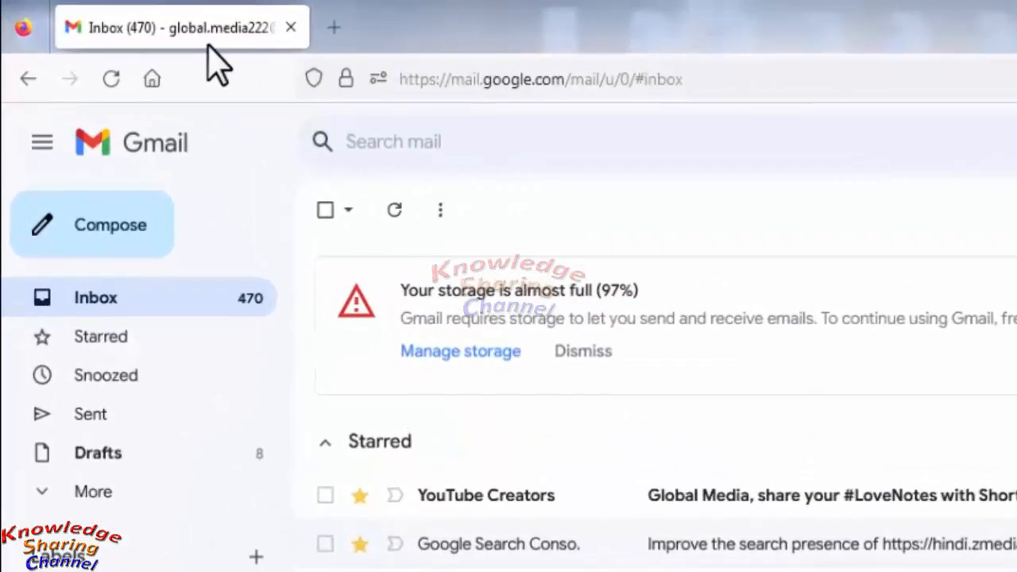
mouse_move(179, 48)
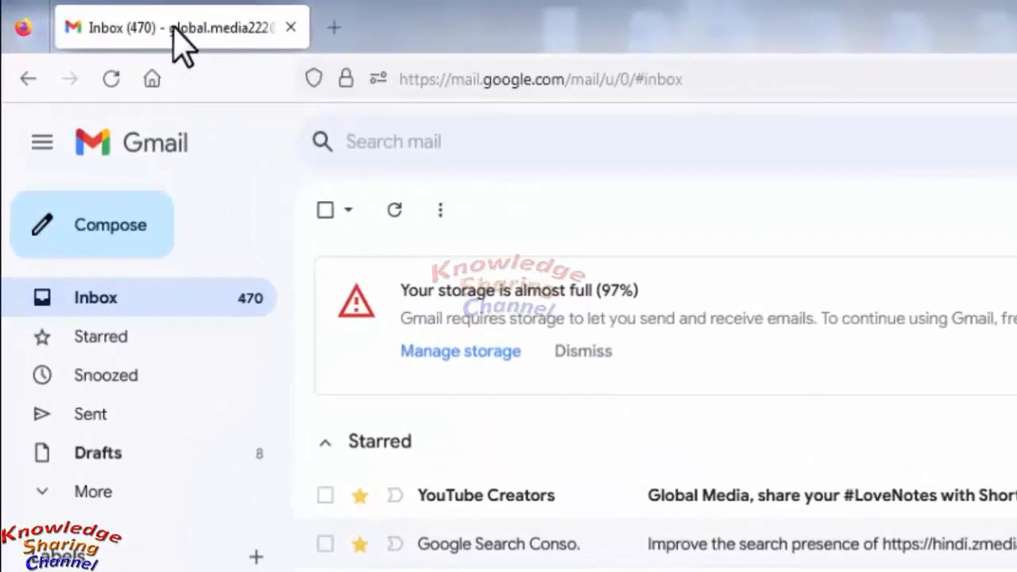
mouse_move(166, 44)
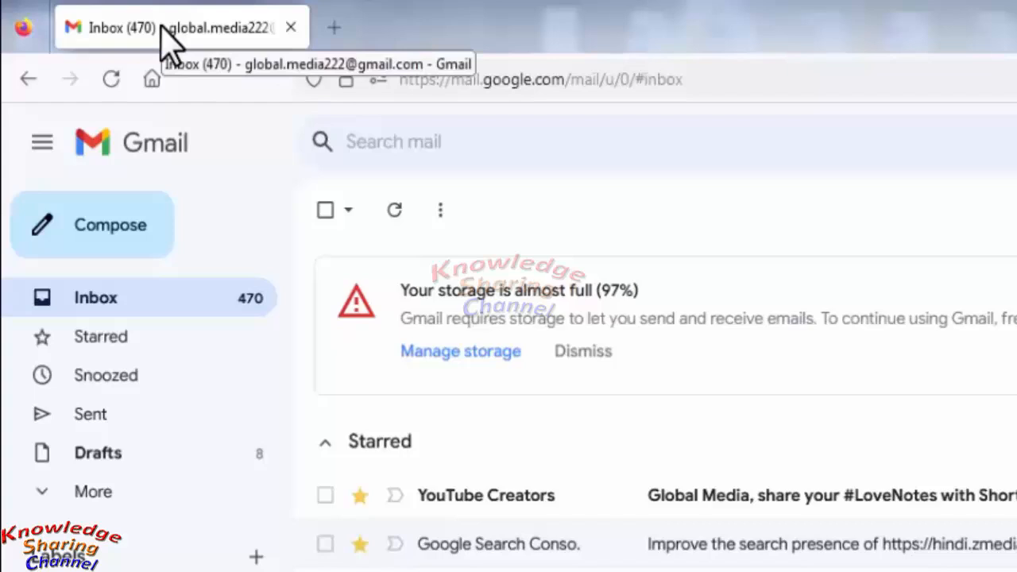
Step: Pin the Gmail tab from its right-click menu so only its icon shows
right_click(167, 27)
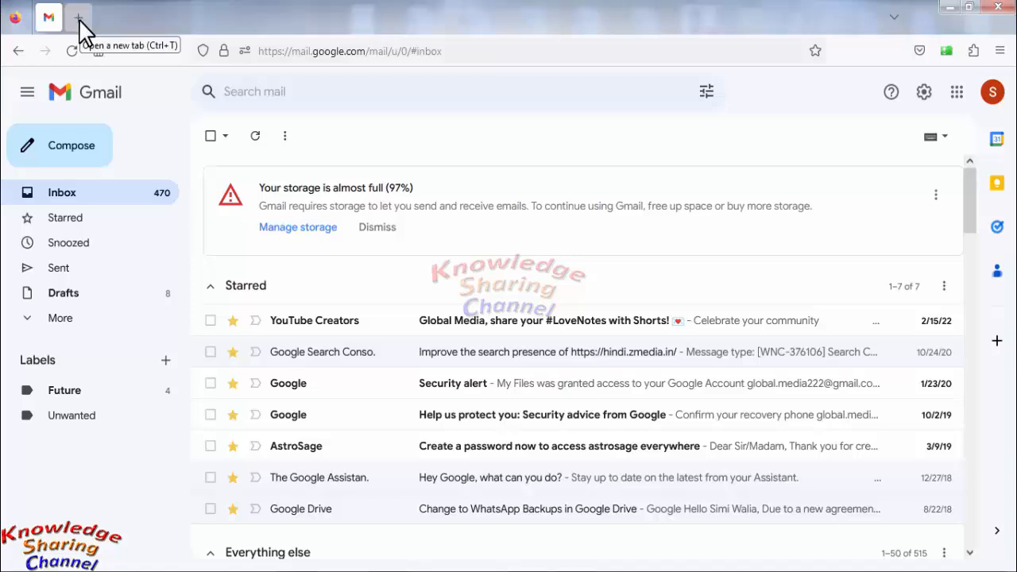
Step: Open the ESIC site from a new tab's shortcut tile and dismiss the e-Shram popup
click(79, 18)
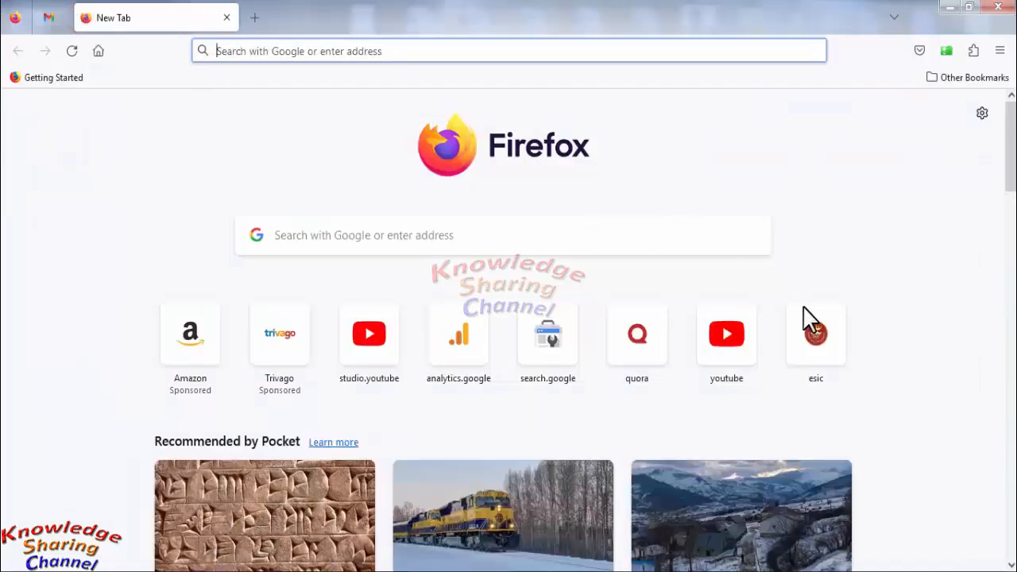
click(815, 333)
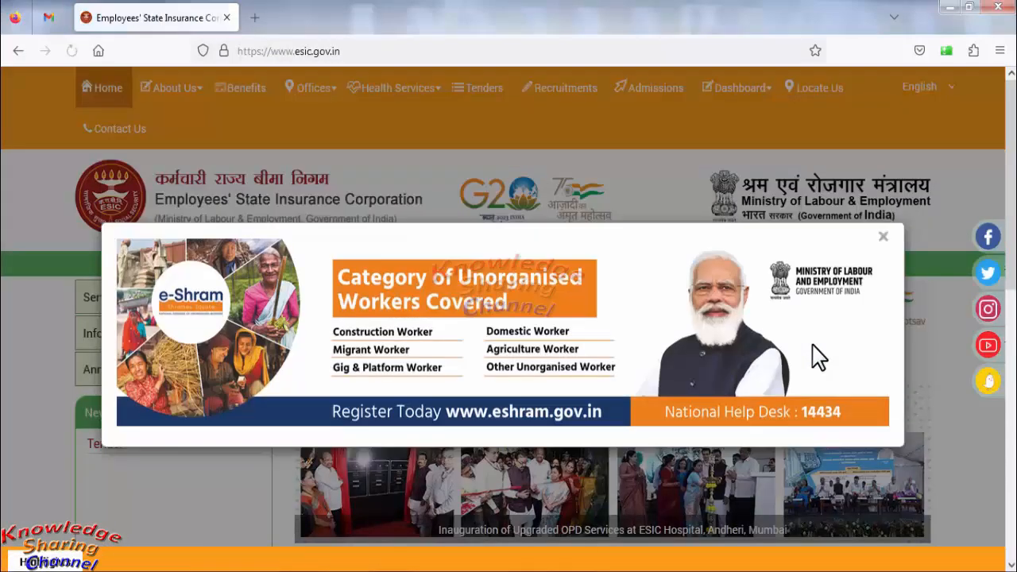
click(882, 236)
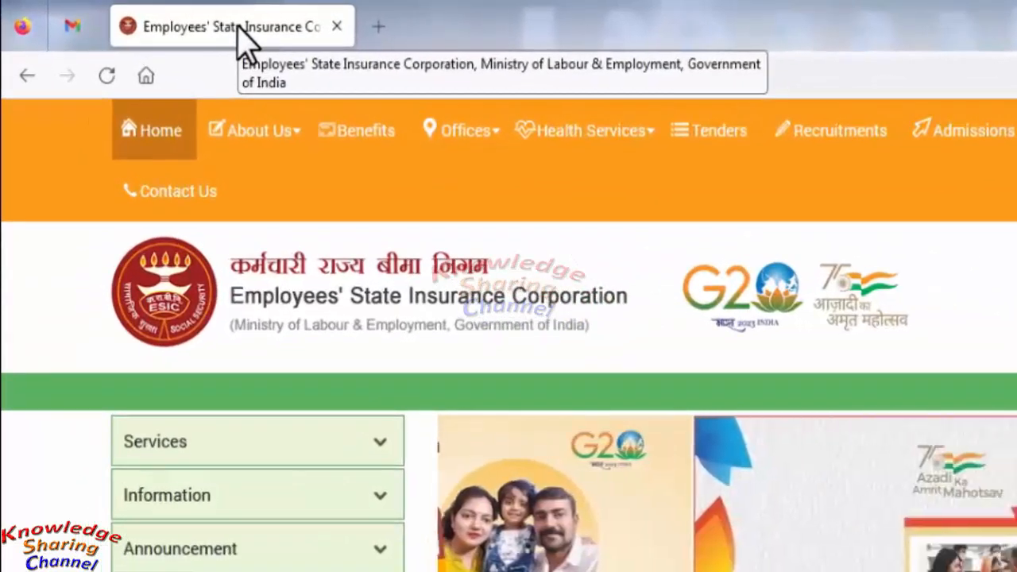
Step: Pin the ESIC website tab beside the pinned Gmail tab
right_click(230, 26)
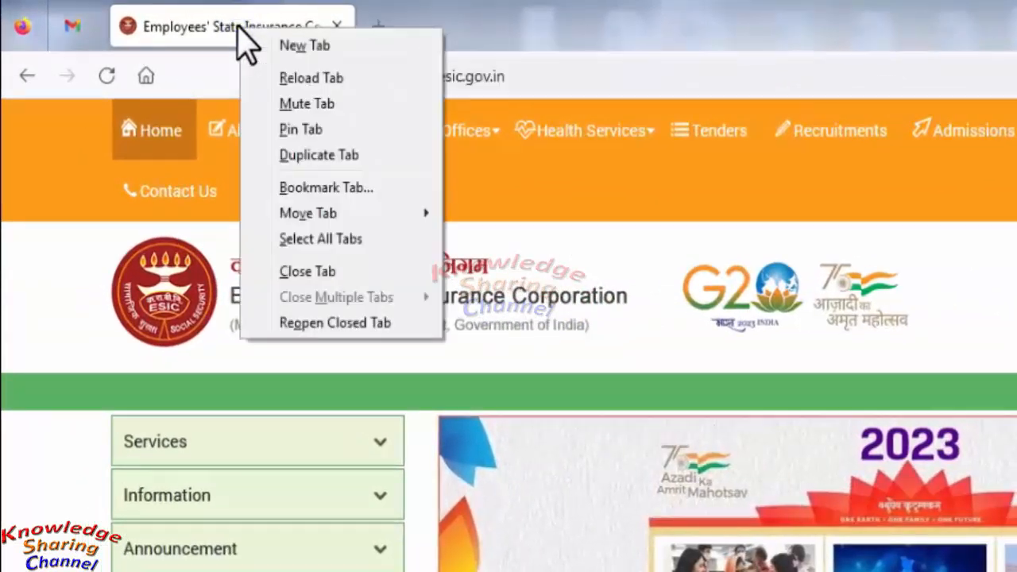
mouse_move(301, 129)
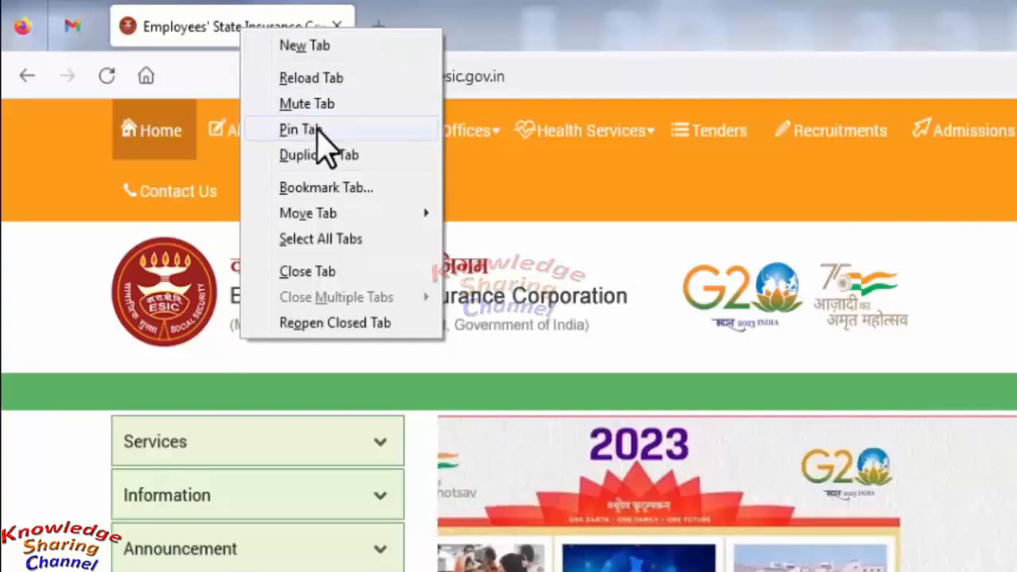
click(300, 129)
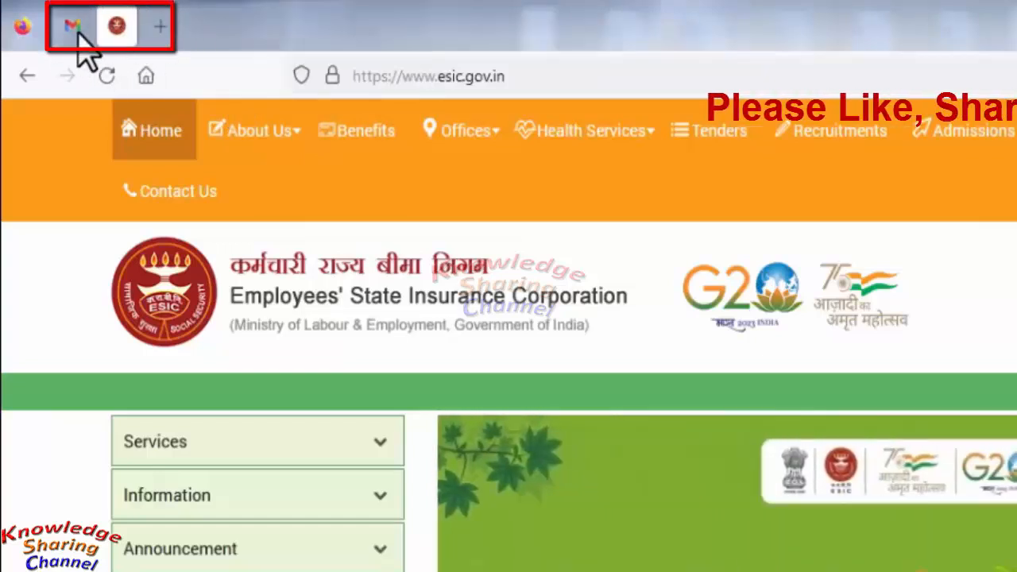
mouse_move(254, 43)
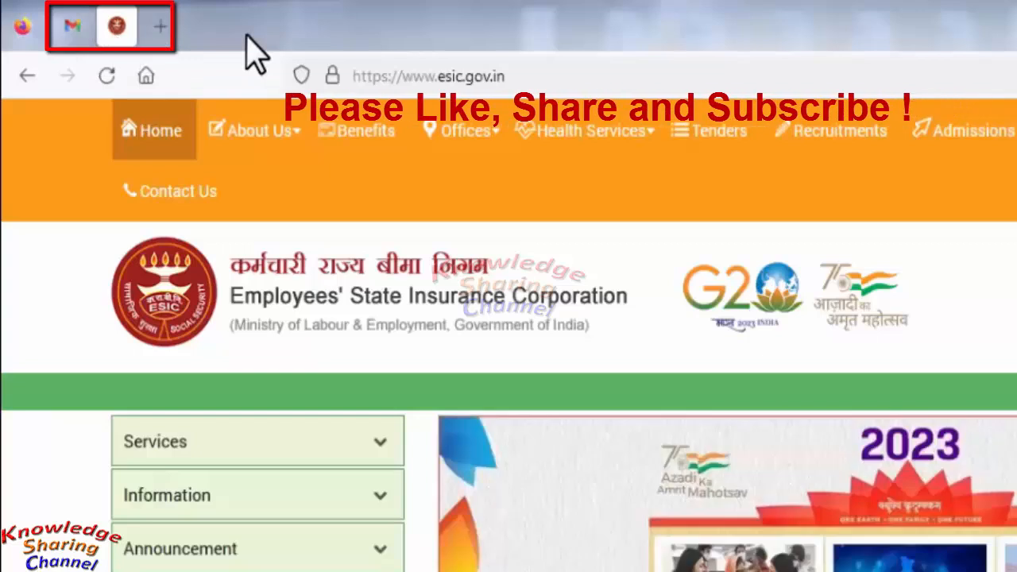